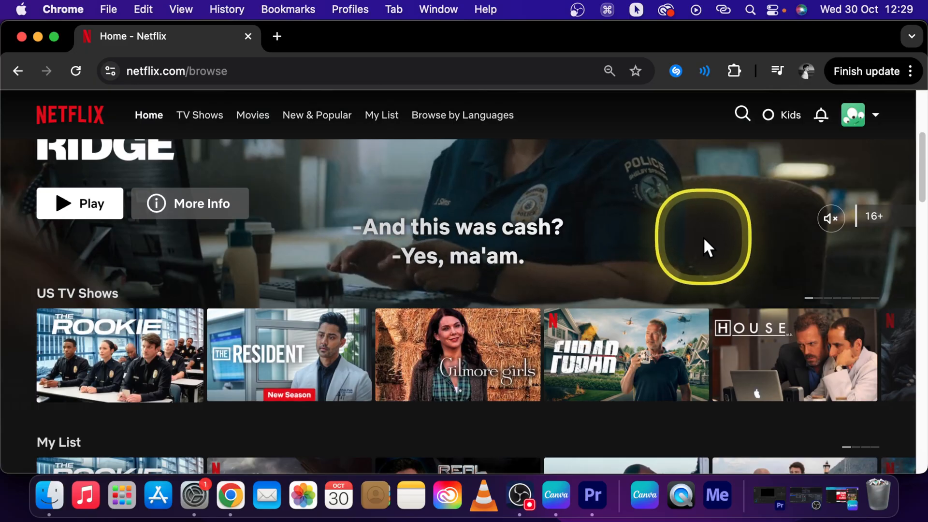
Step: Open Account from the profile menu and scroll to the Standard plan details and Quick Links
scroll(down, 3)
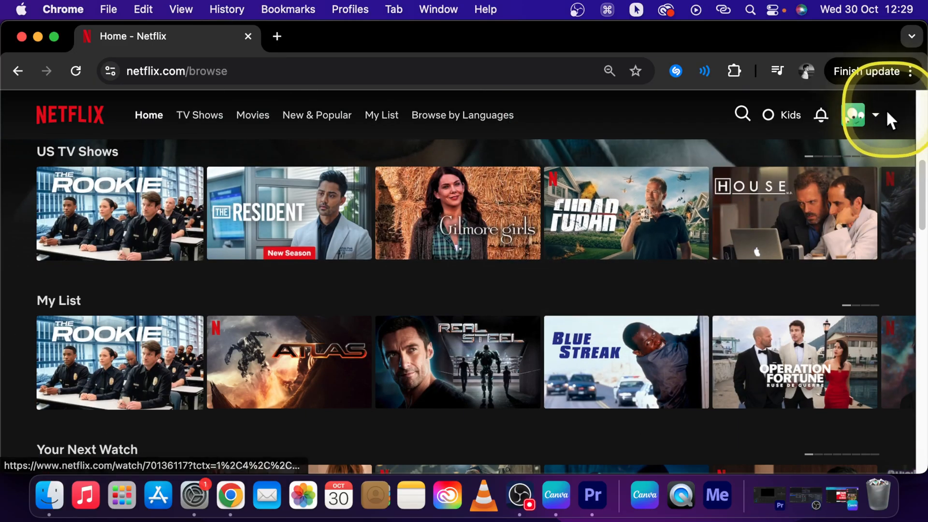
click(854, 115)
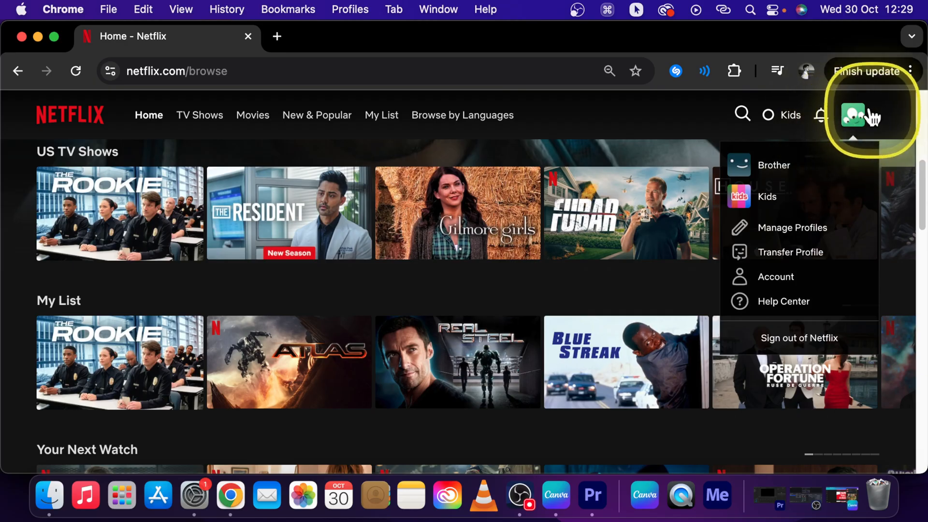
click(775, 276)
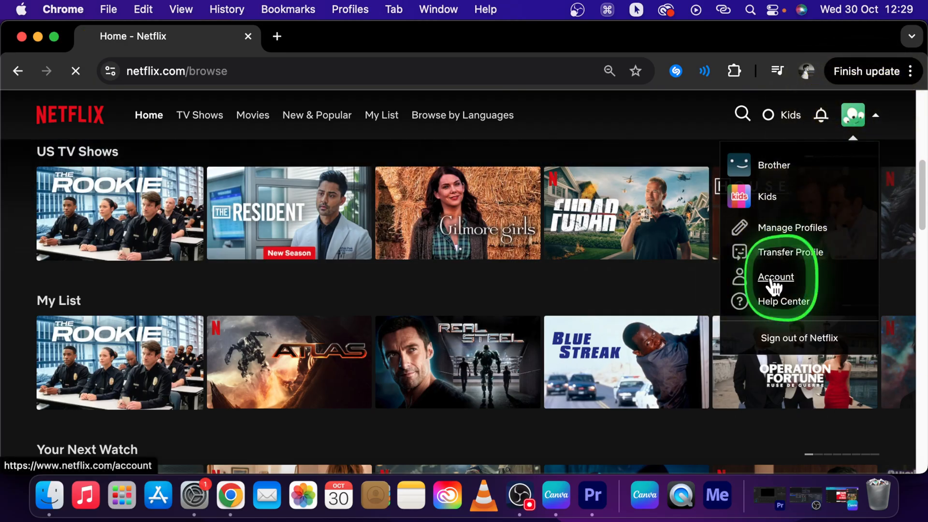
click(775, 277)
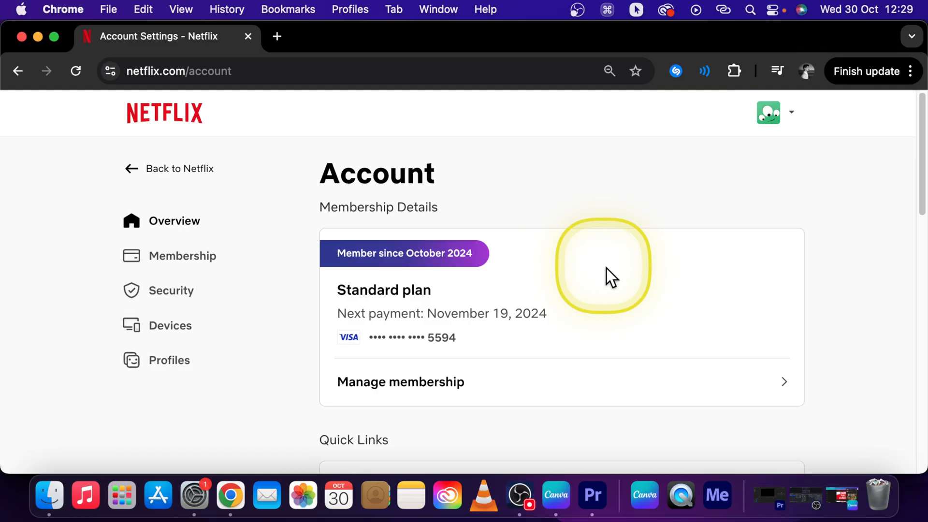
scroll(down, 3)
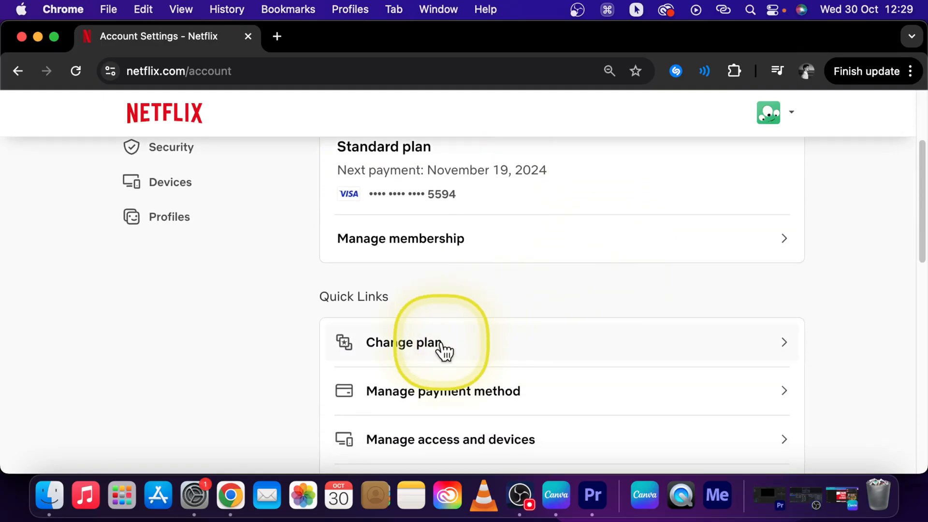
Step: From Change plan, select Premium (4K + HDR, EUR 13.99/mo) to compare against Standard
click(404, 342)
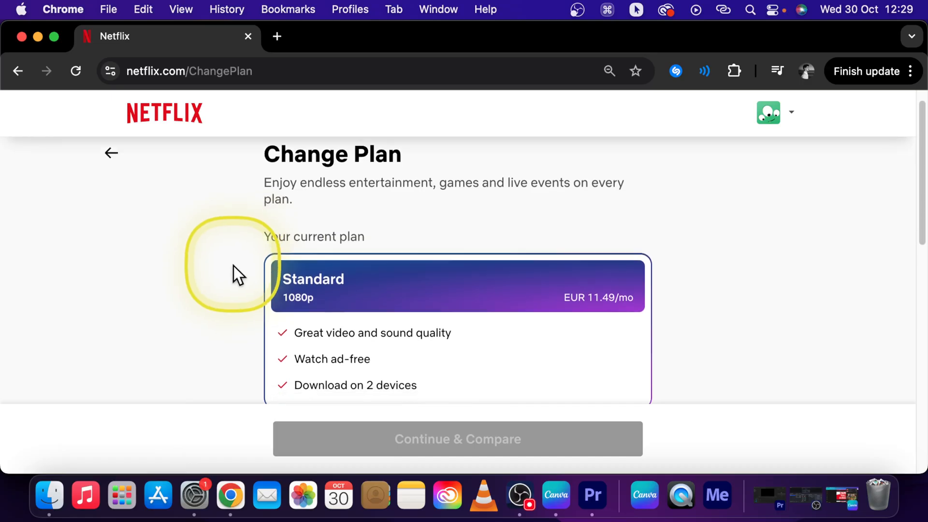
scroll(down, 3)
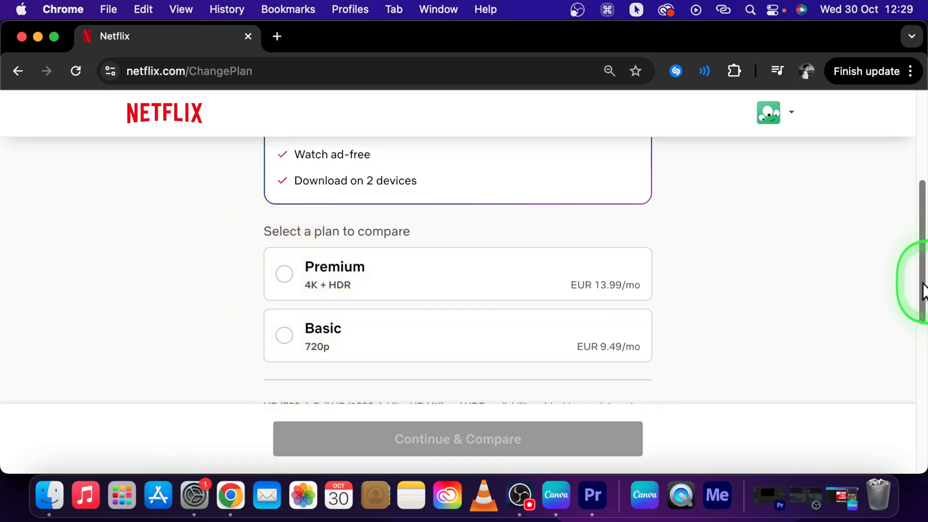
scroll(up, 3)
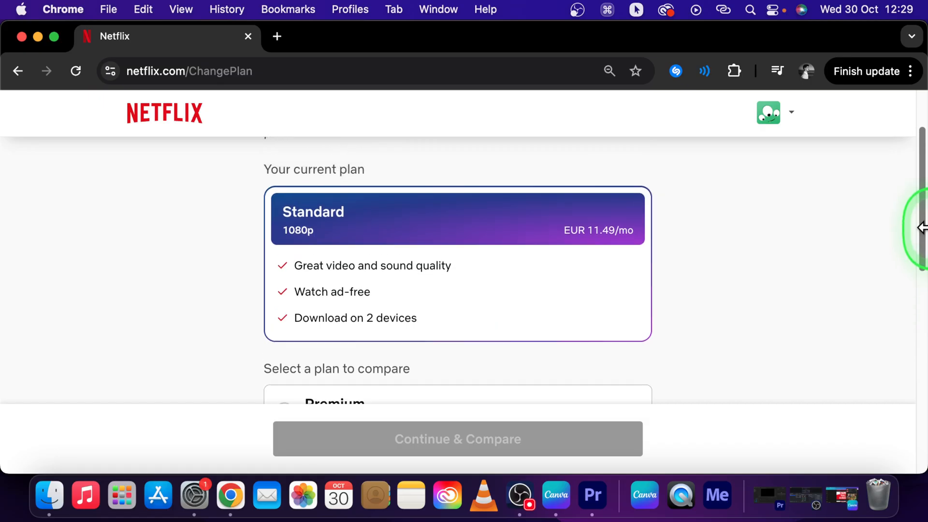
scroll(down, 3)
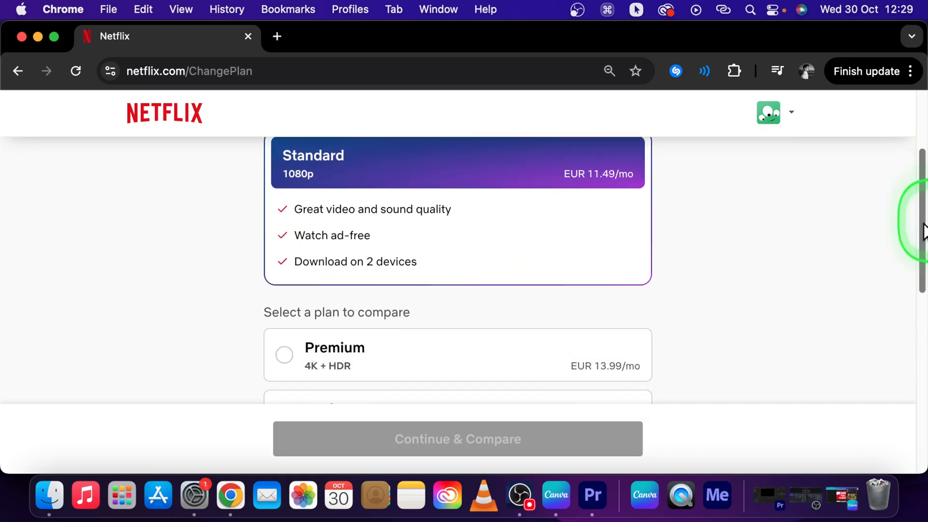
scroll(down, 3)
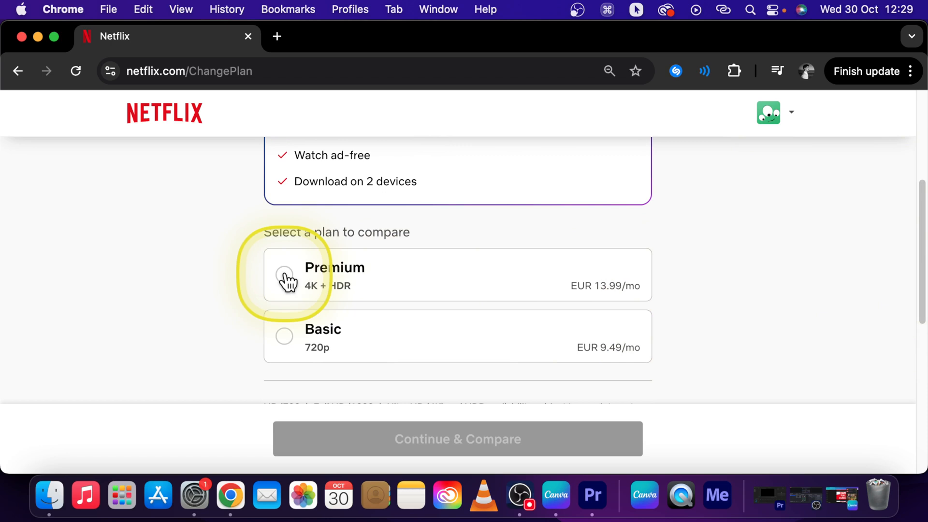
click(284, 274)
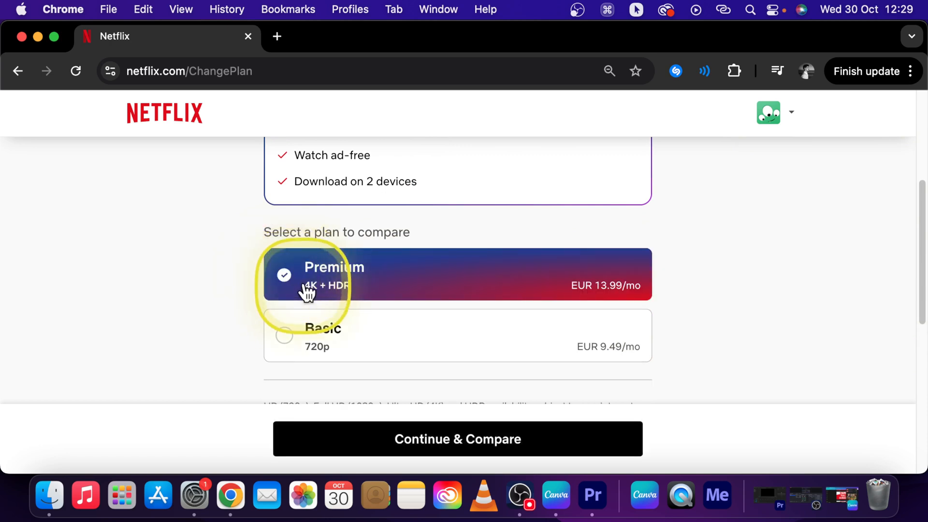
Step: Continue to Compare and confirm, then scroll through Standard vs Premium to Change to Premium
click(456, 438)
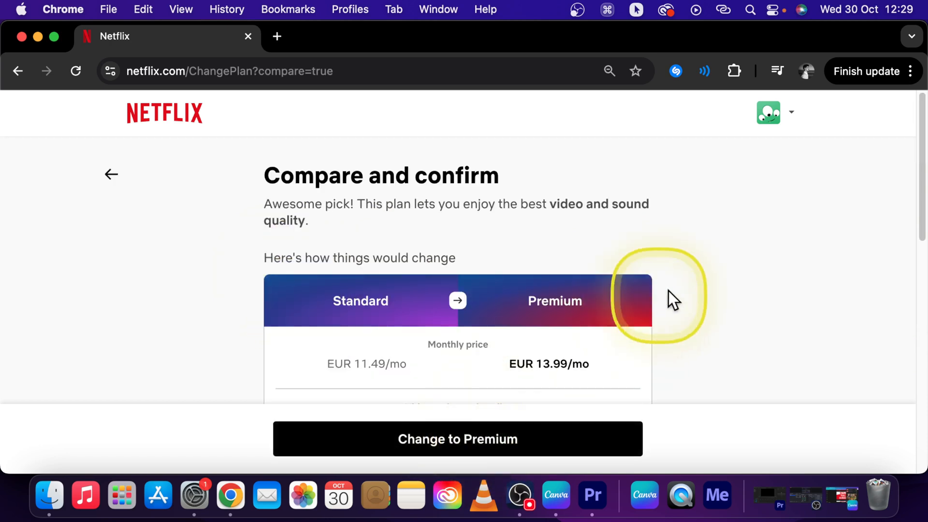
scroll(down, 3)
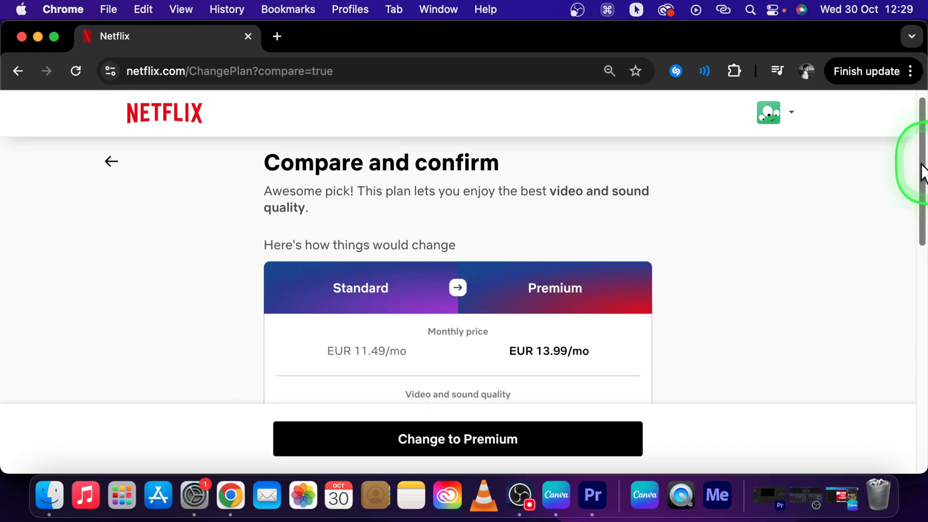
scroll(down, 3)
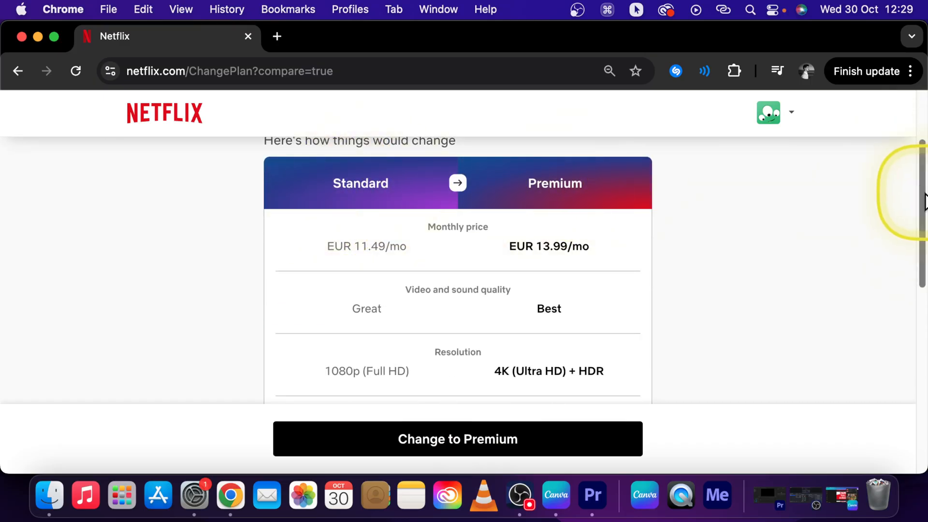
scroll(down, 3)
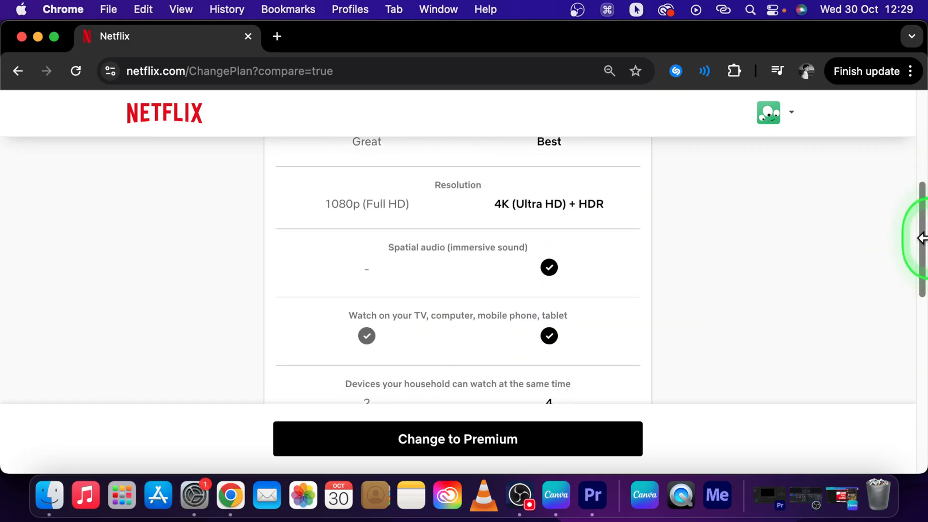
scroll(down, 3)
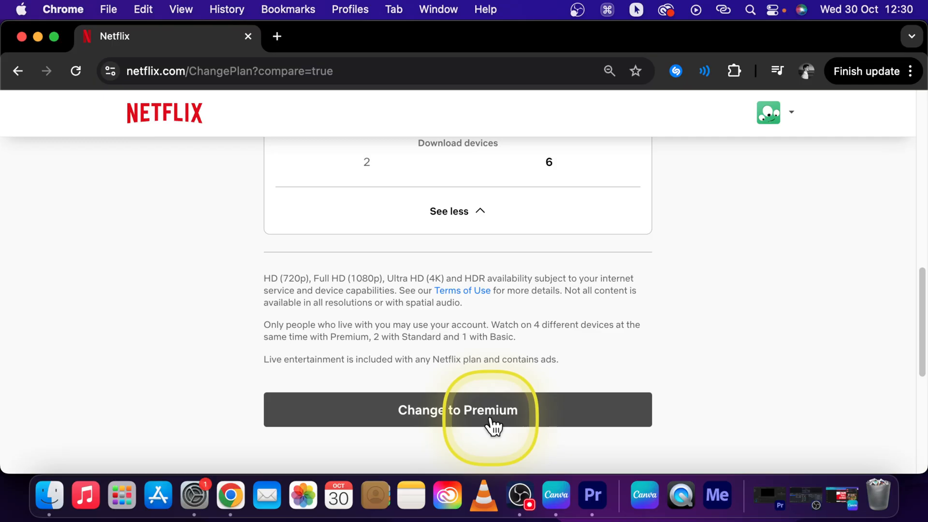
mouse_move(654, 295)
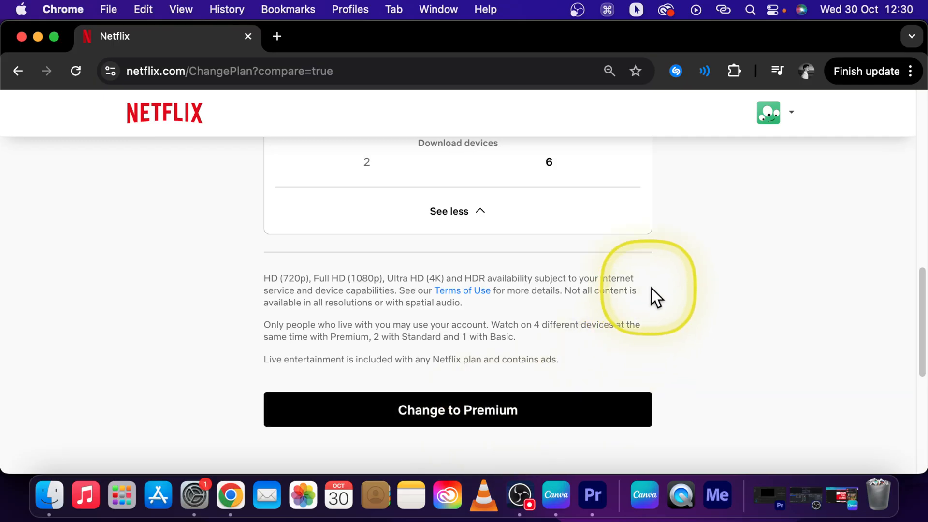
mouse_move(667, 296)
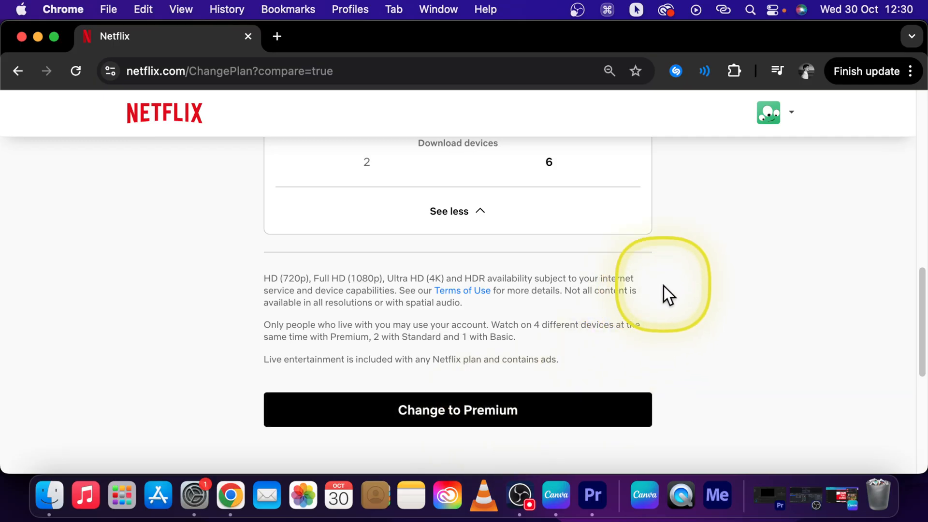